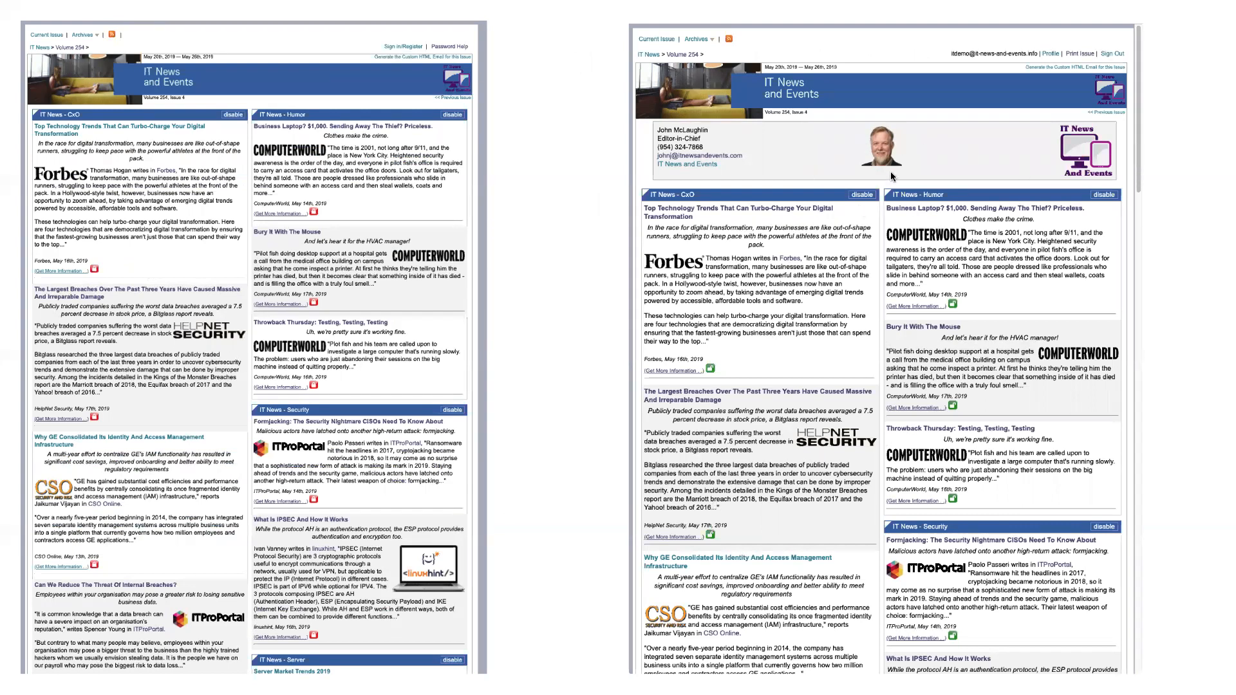
mouse_move(893, 149)
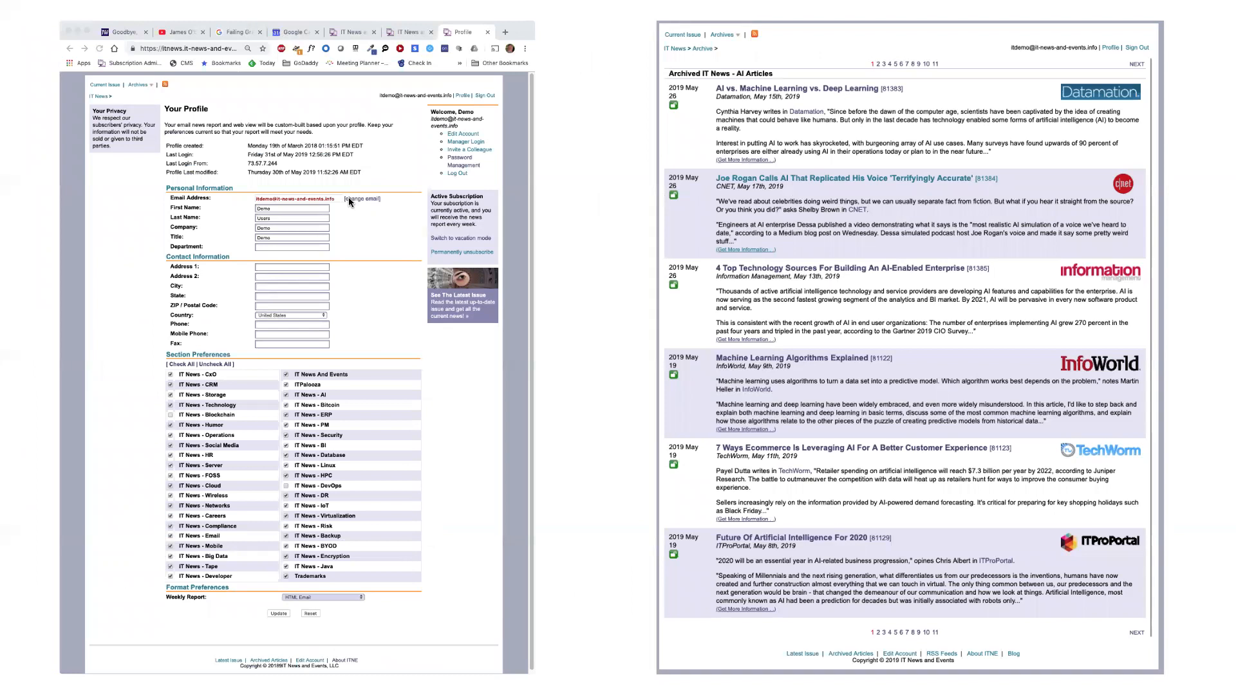
mouse_move(247, 222)
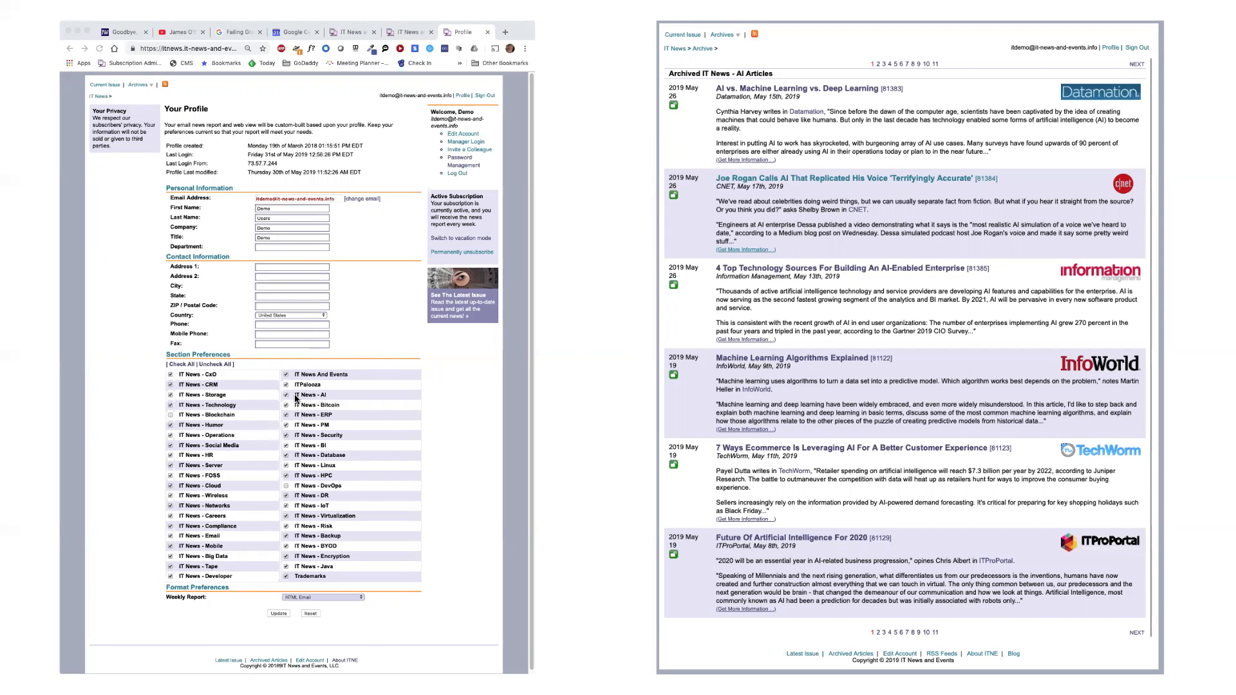
mouse_move(247, 401)
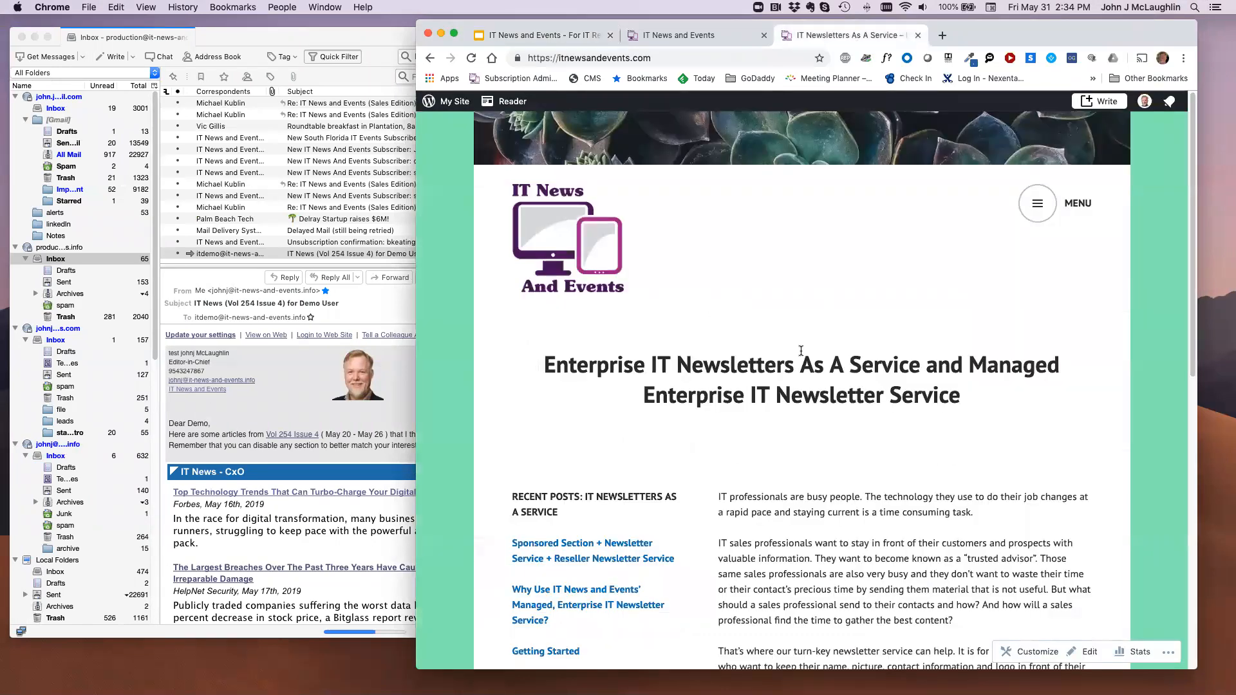
Scroll down the blog page through the Getting Started post to the Purchase section.
scroll("down", 3)
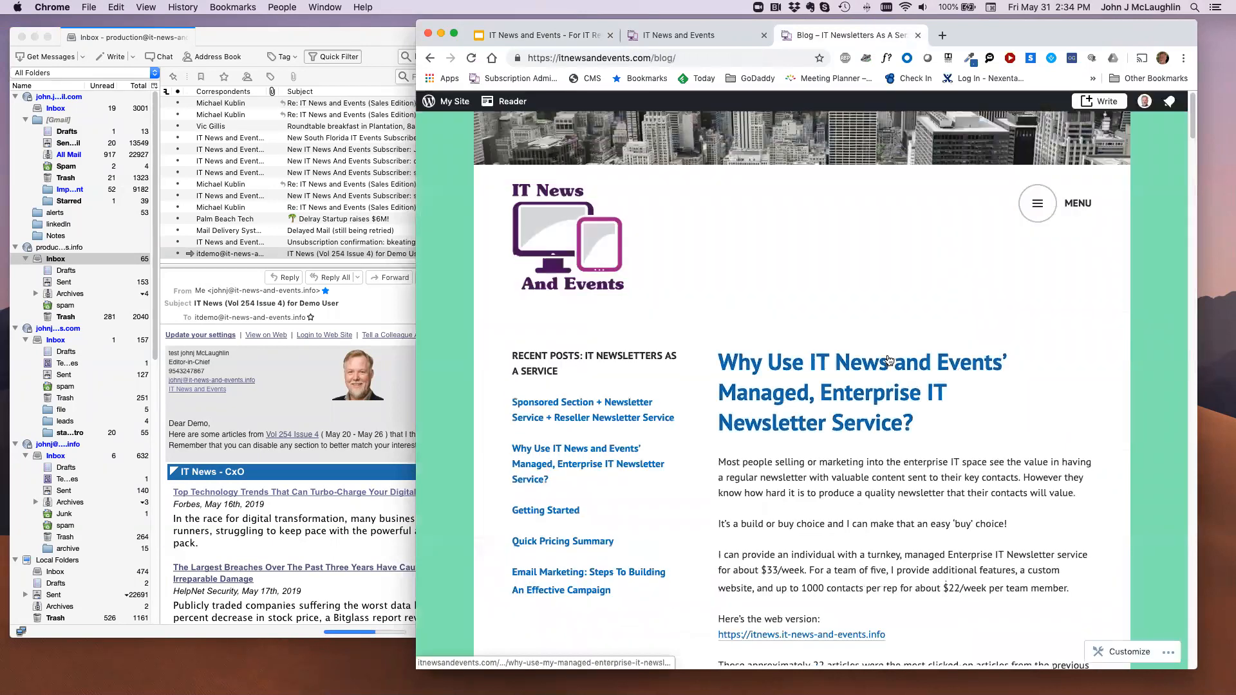
scroll("down", 3)
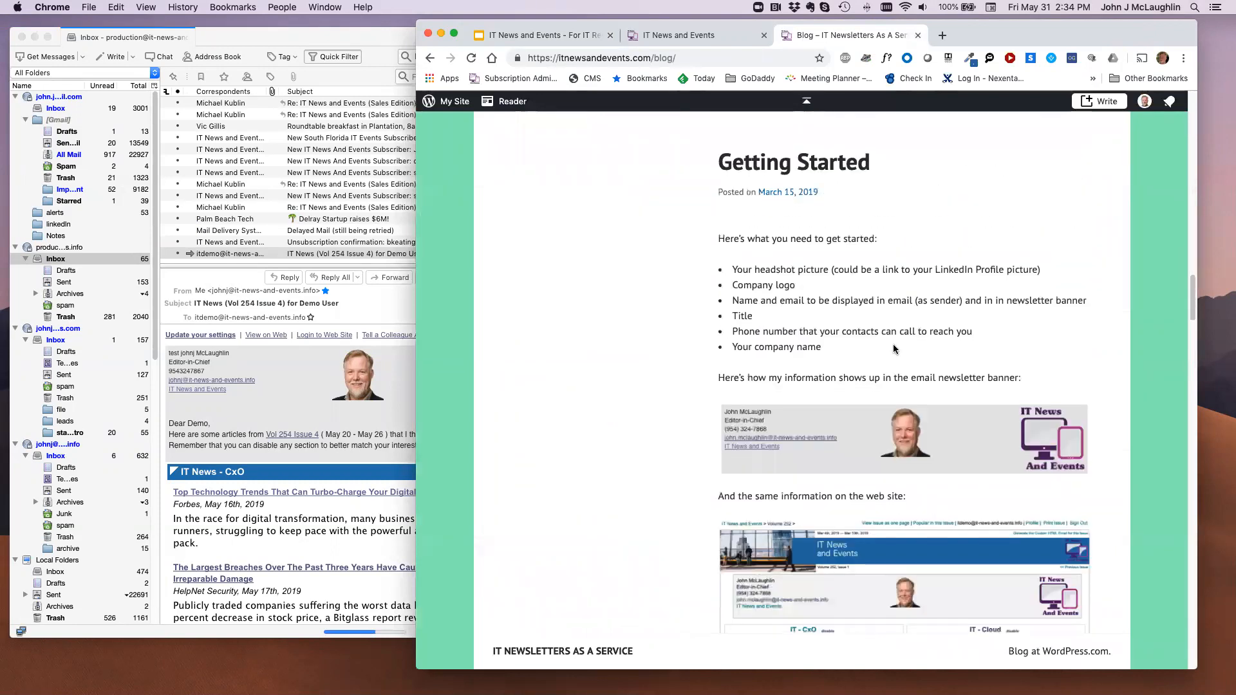
scroll("down", 3)
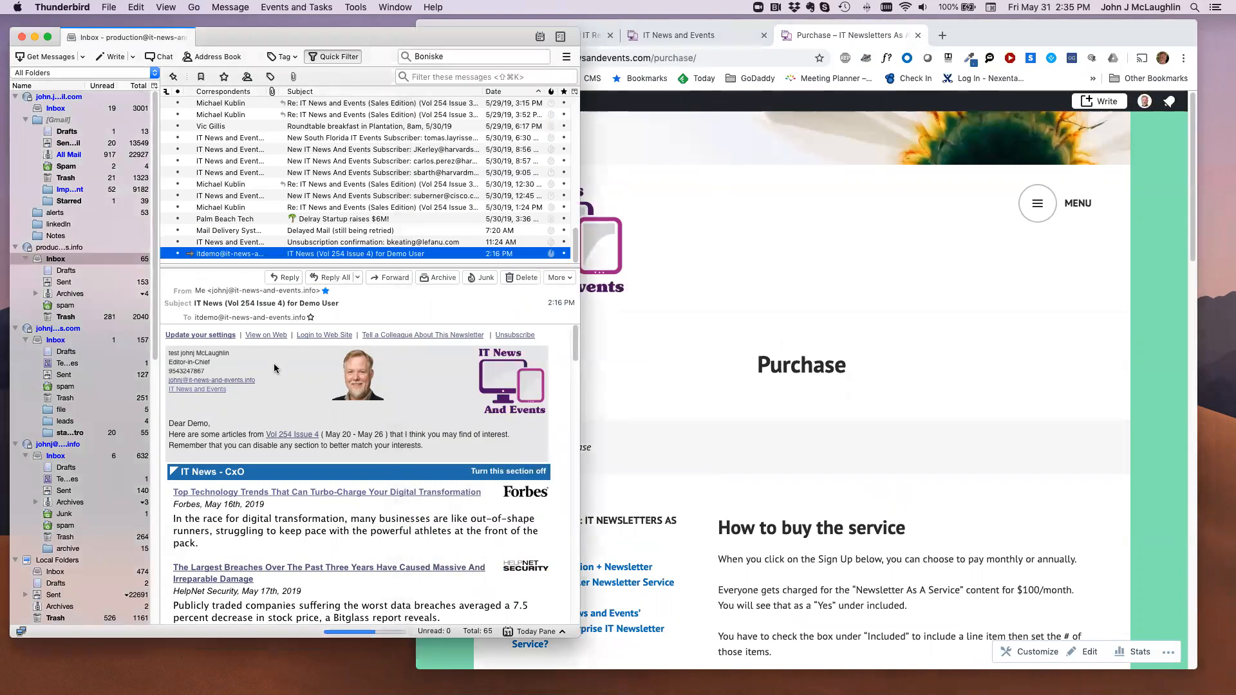
mouse_move(282, 346)
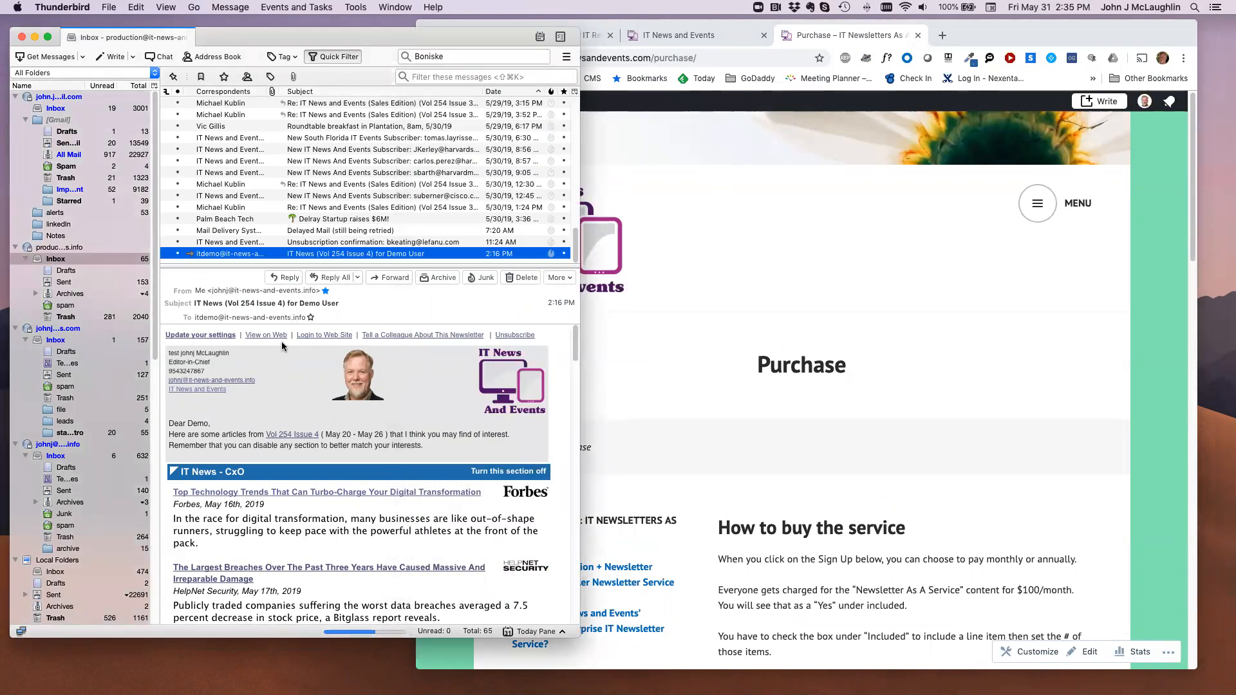
Scroll the Volume 254 Issue 4 email to the IT News - CRM header and turn that section off.
scroll("down", 3)
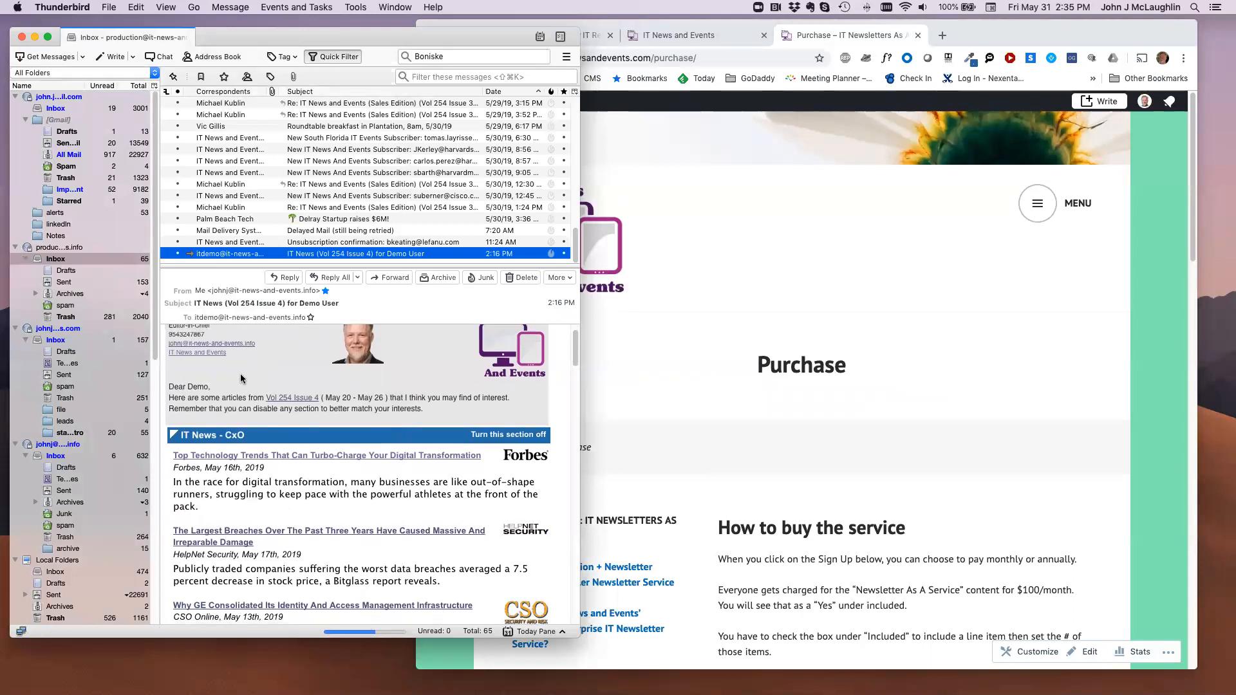
mouse_move(271, 418)
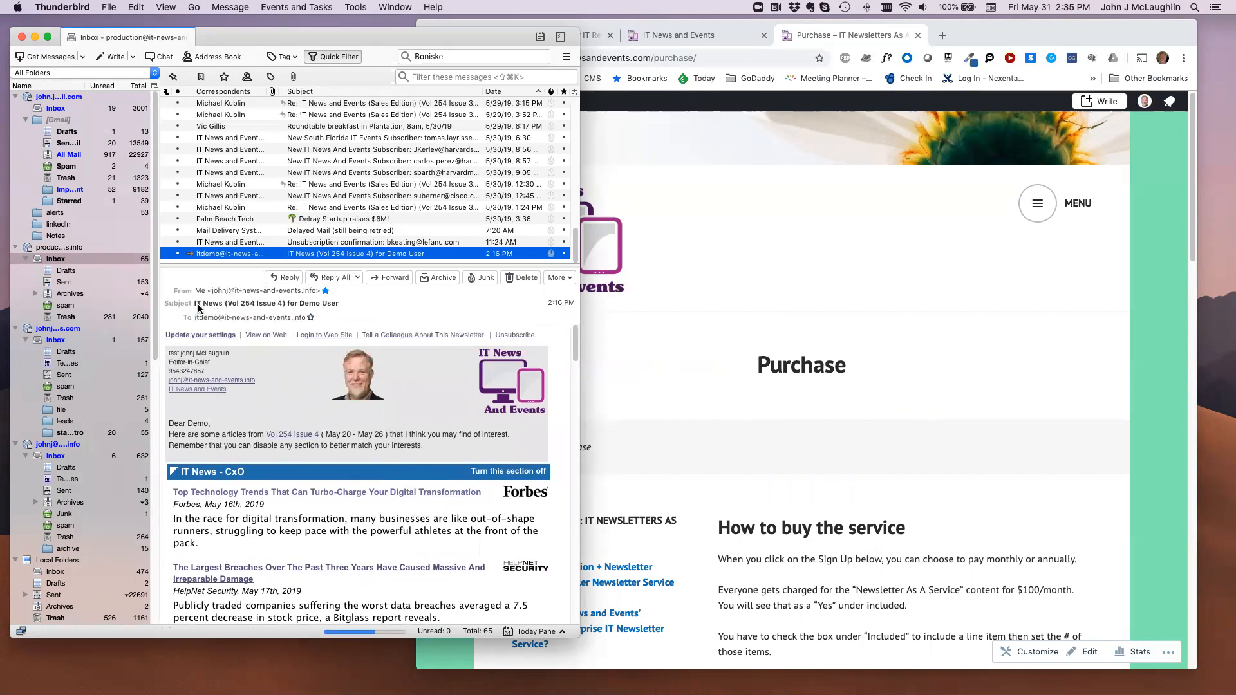
mouse_move(225, 308)
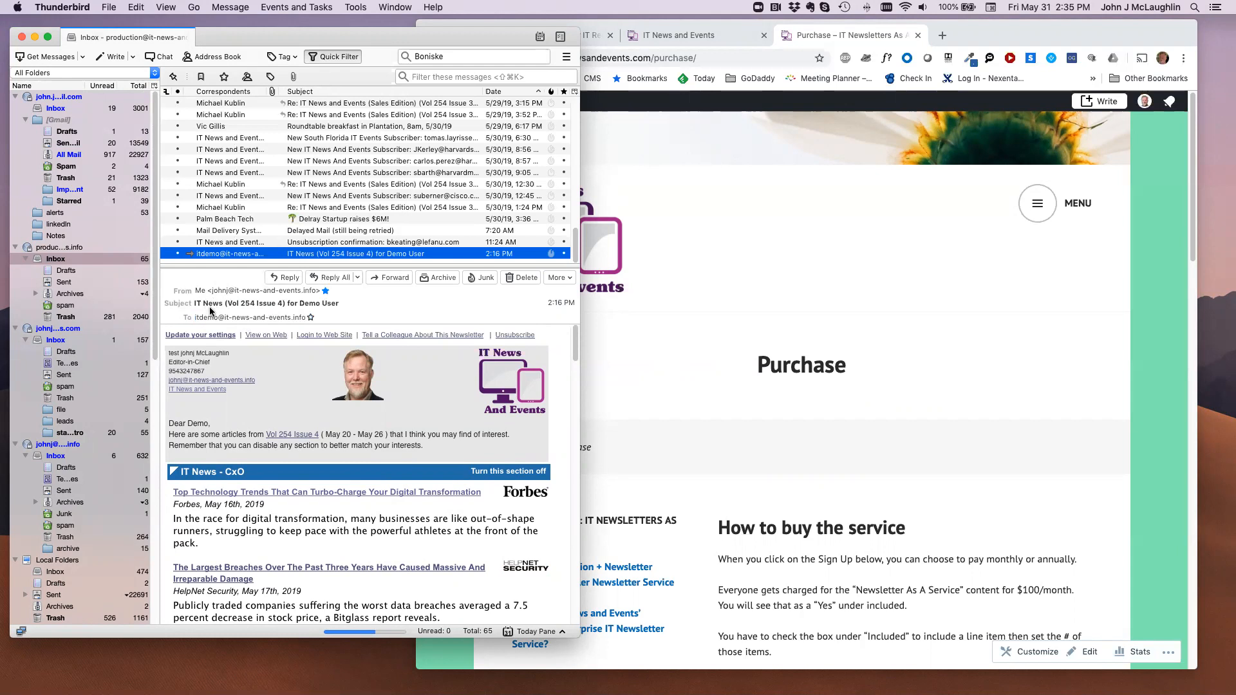
mouse_move(300, 308)
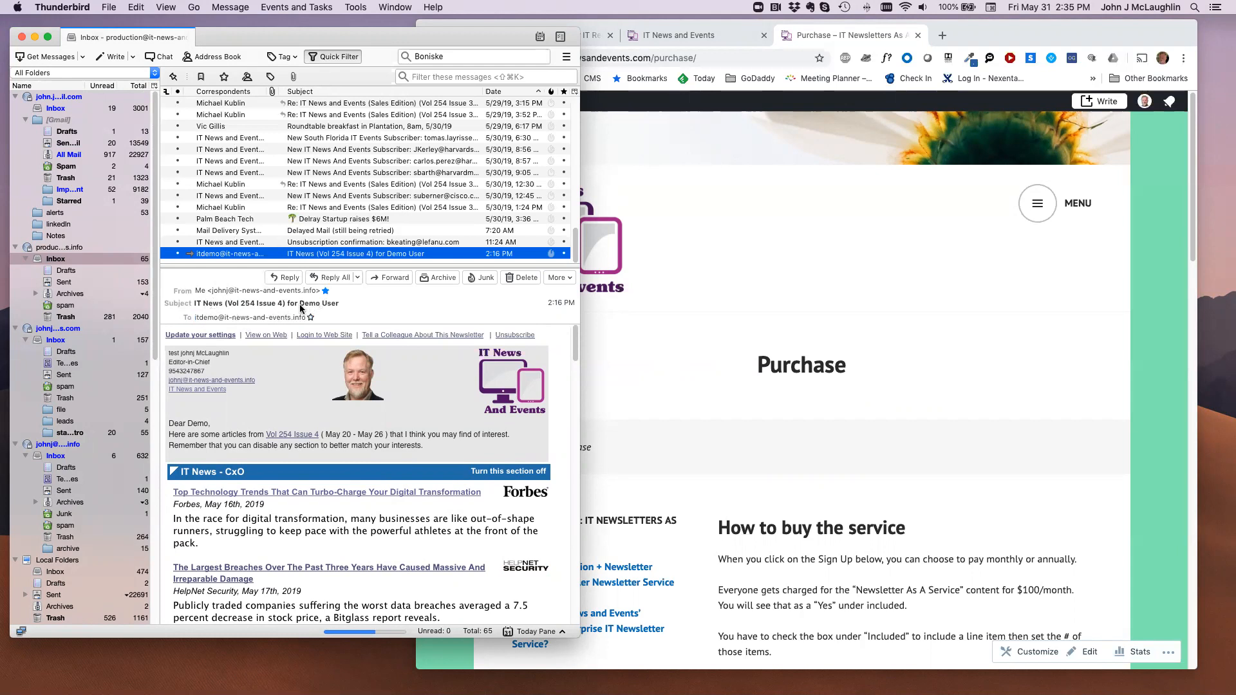
mouse_move(323, 311)
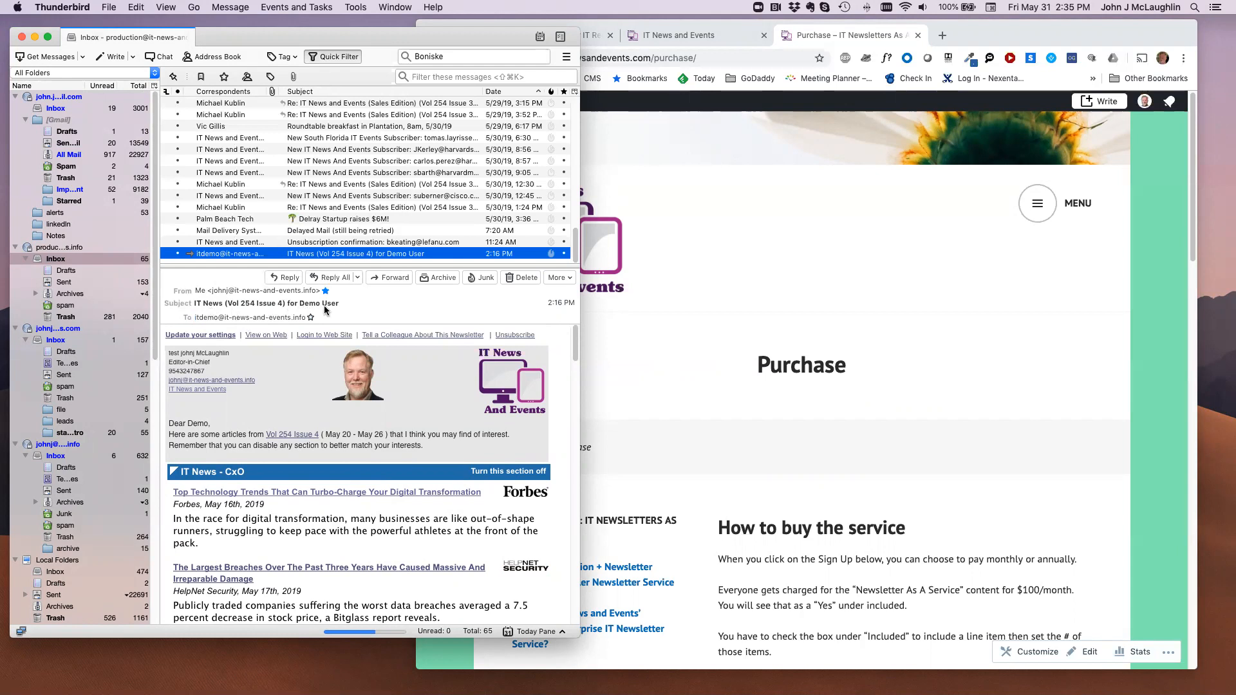
scroll("down", 3)
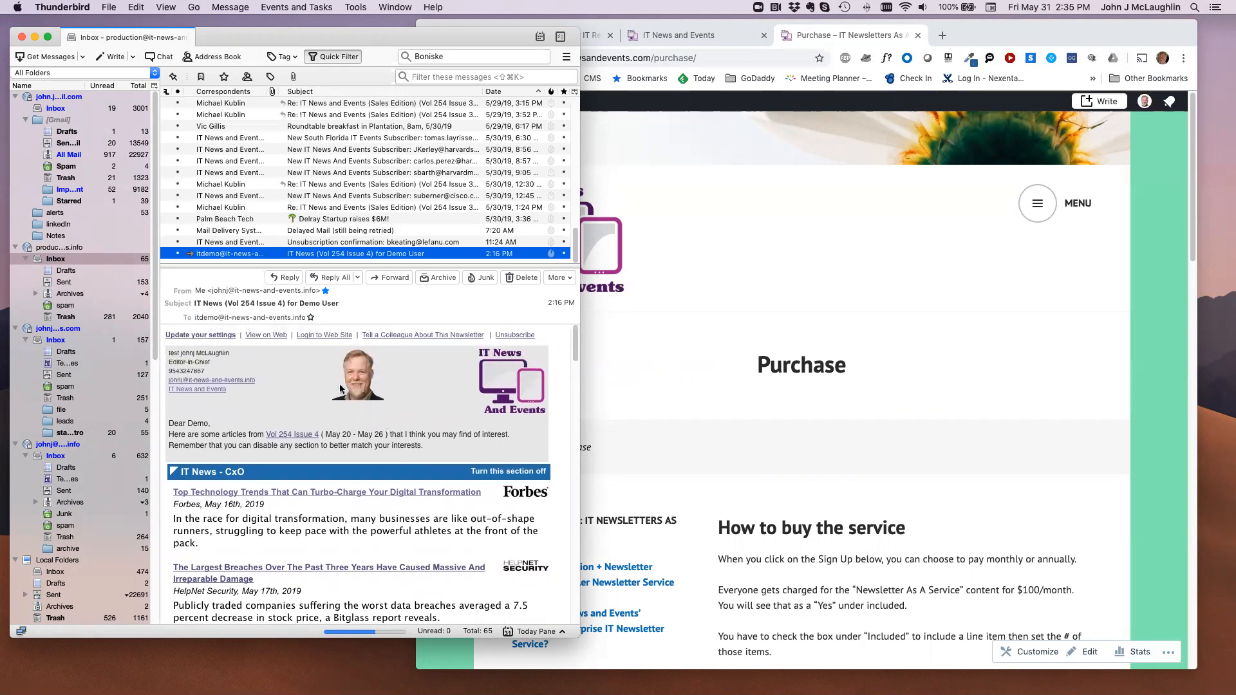
mouse_move(323, 417)
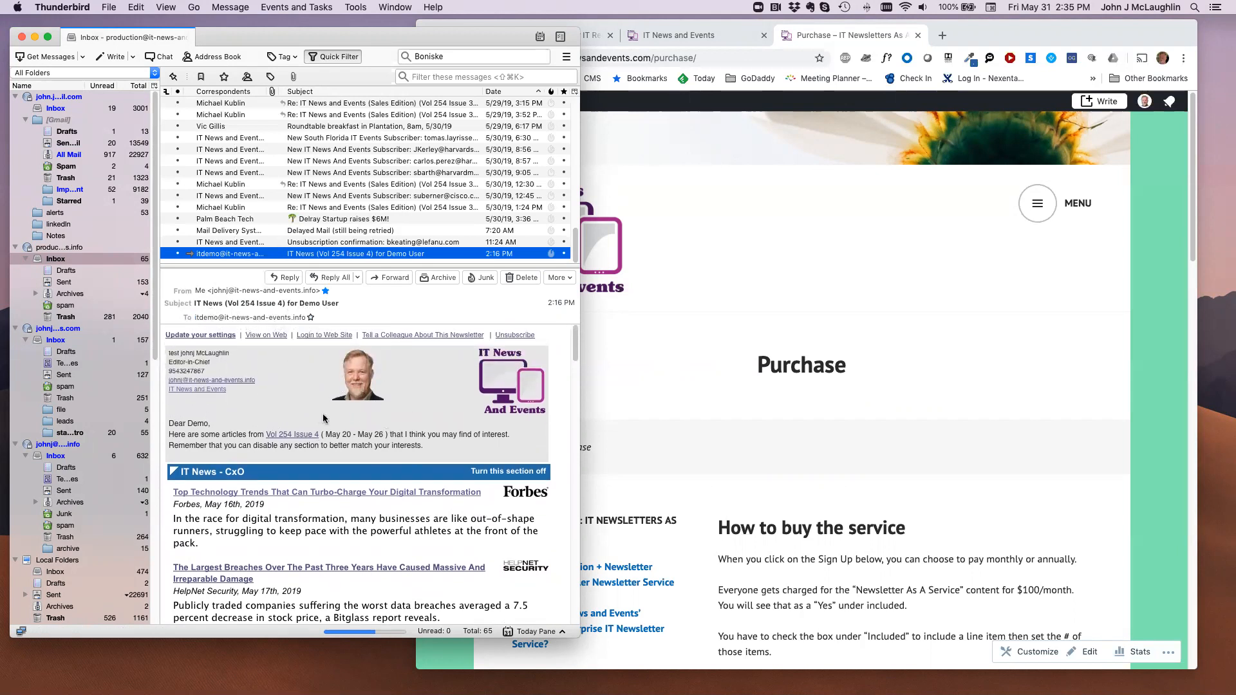
scroll("down", 3)
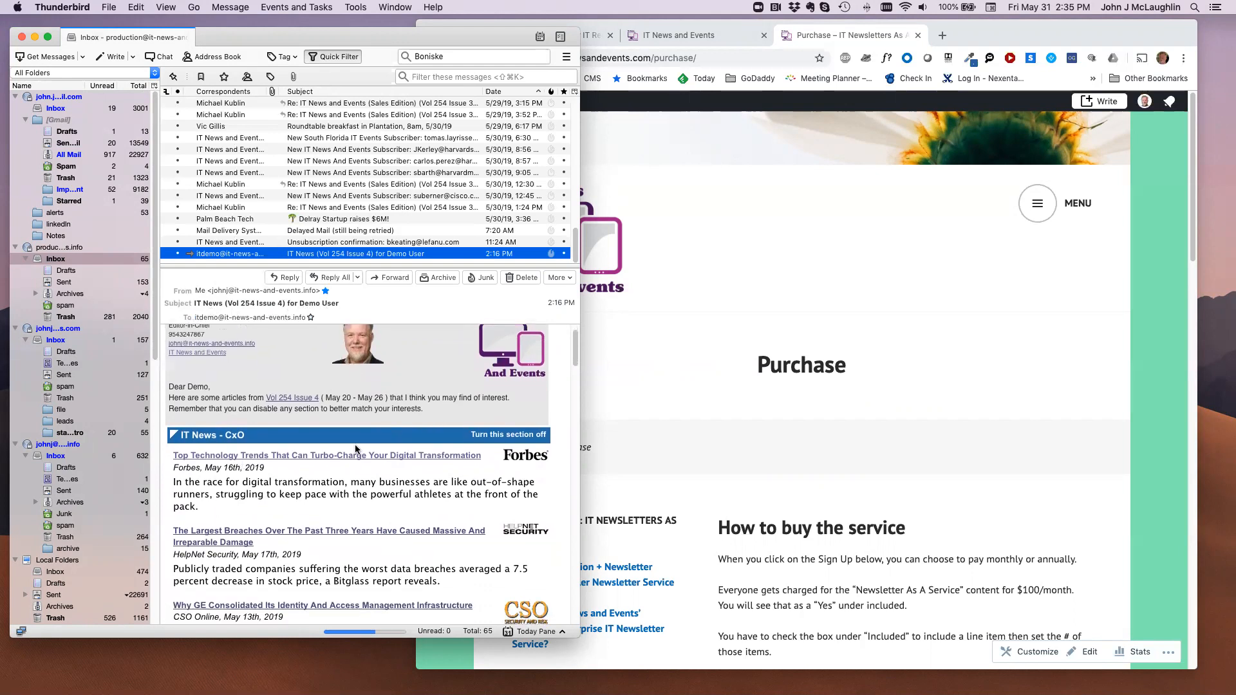
scroll("down", 3)
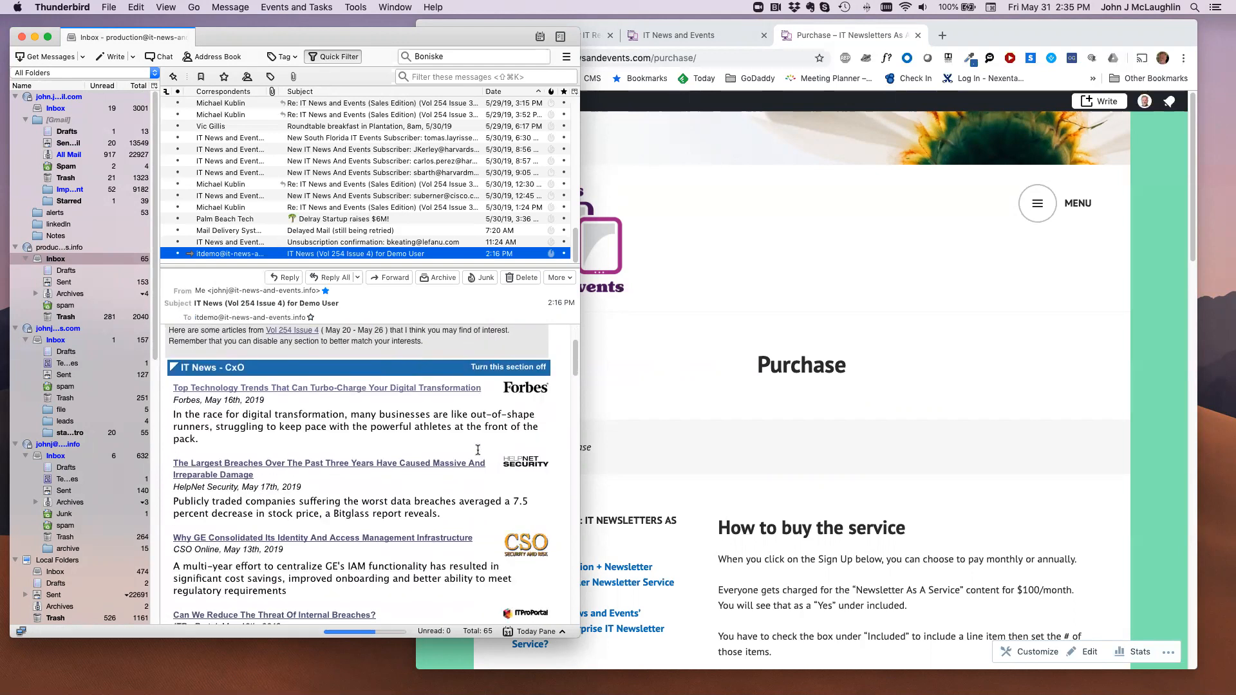
scroll("down", 3)
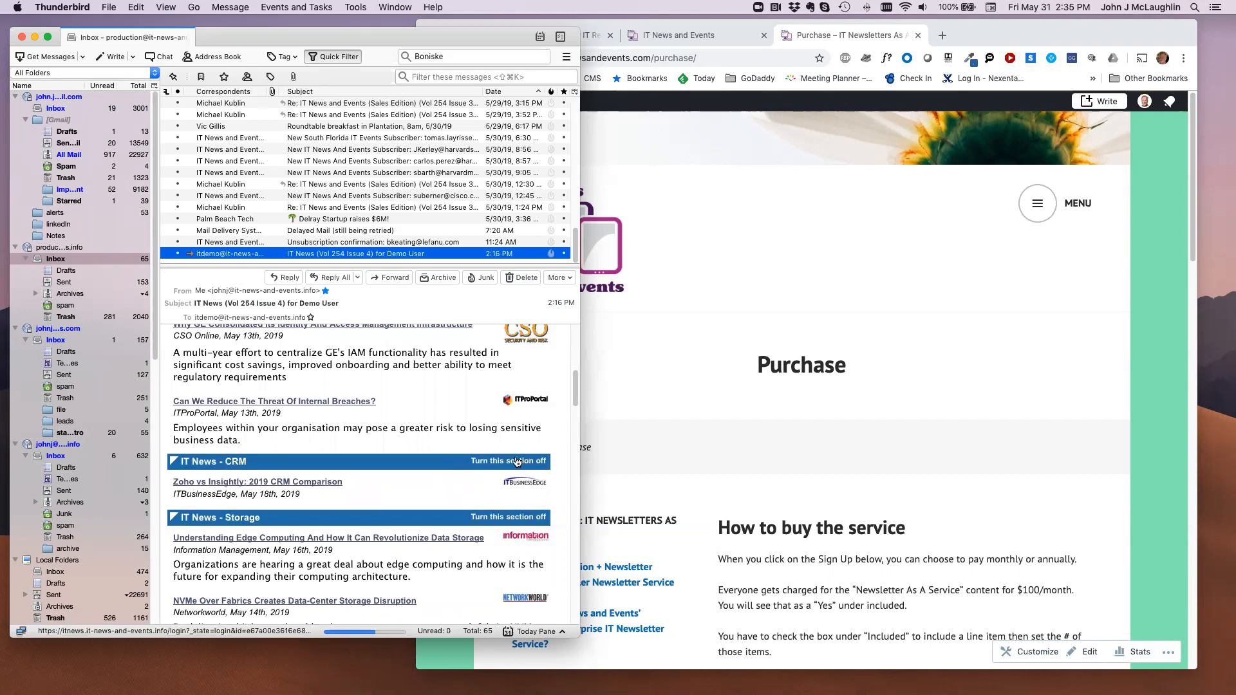
left_click(509, 461)
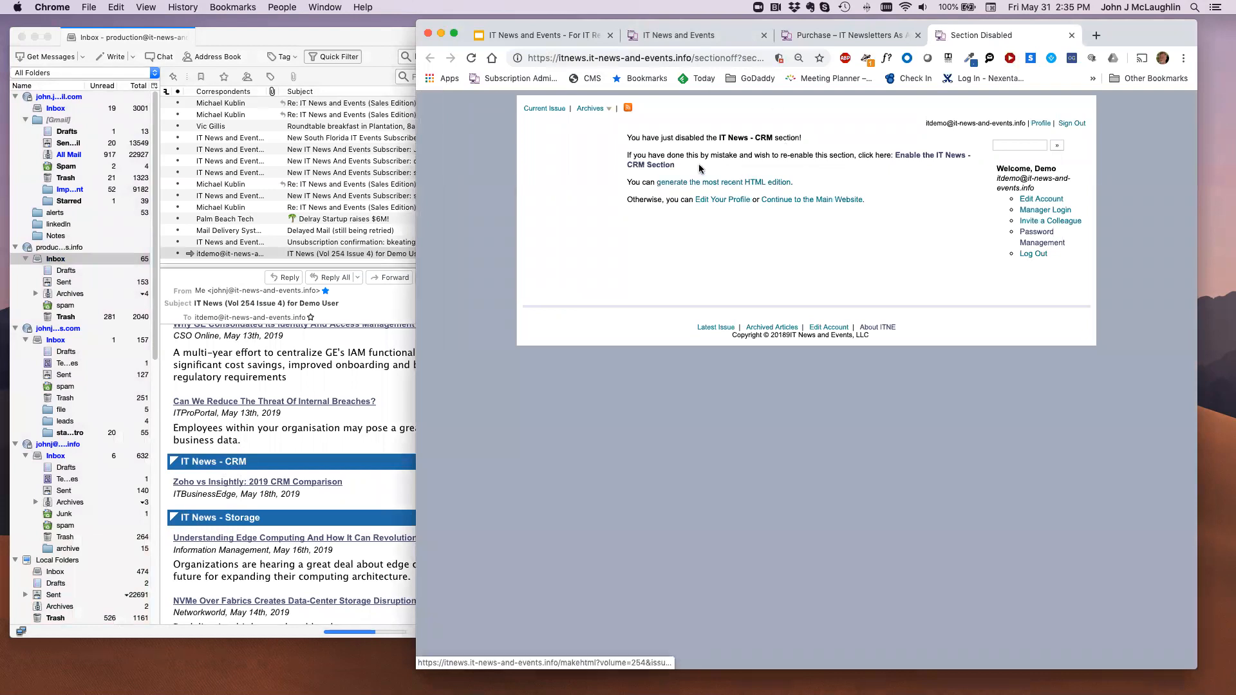
mouse_move(773, 135)
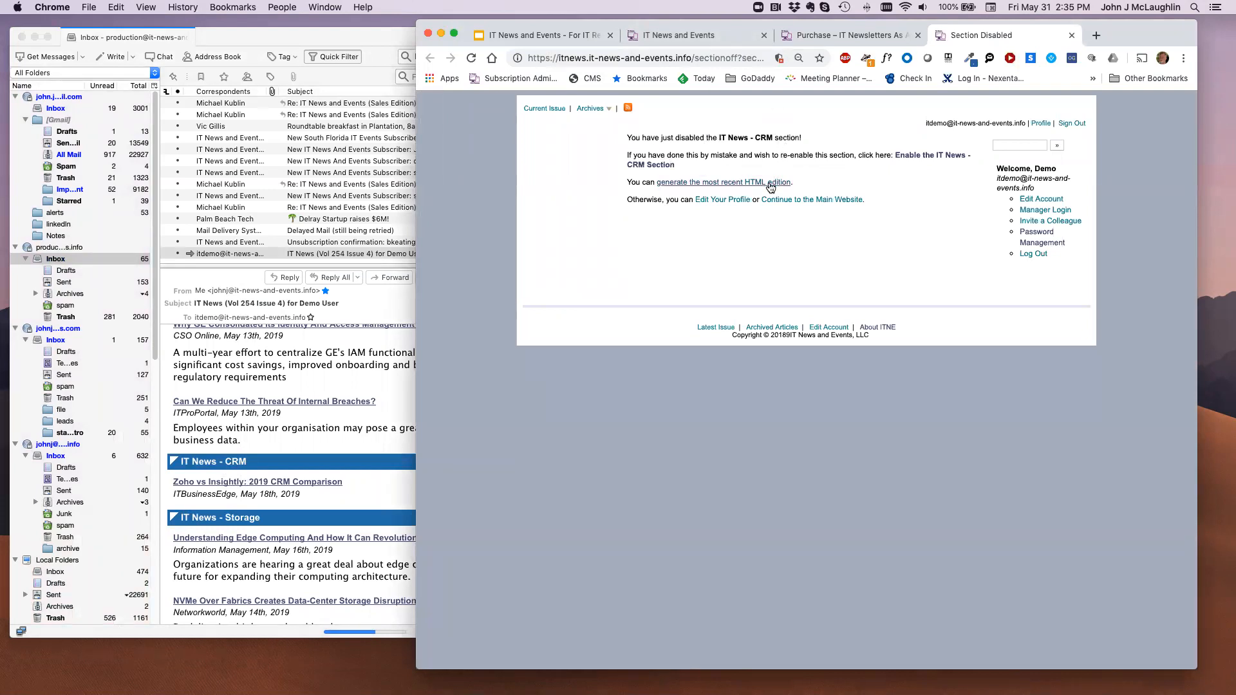
Generate the most recent HTML edition and scroll to the summary listing CRM among disabled sections.
left_click(722, 181)
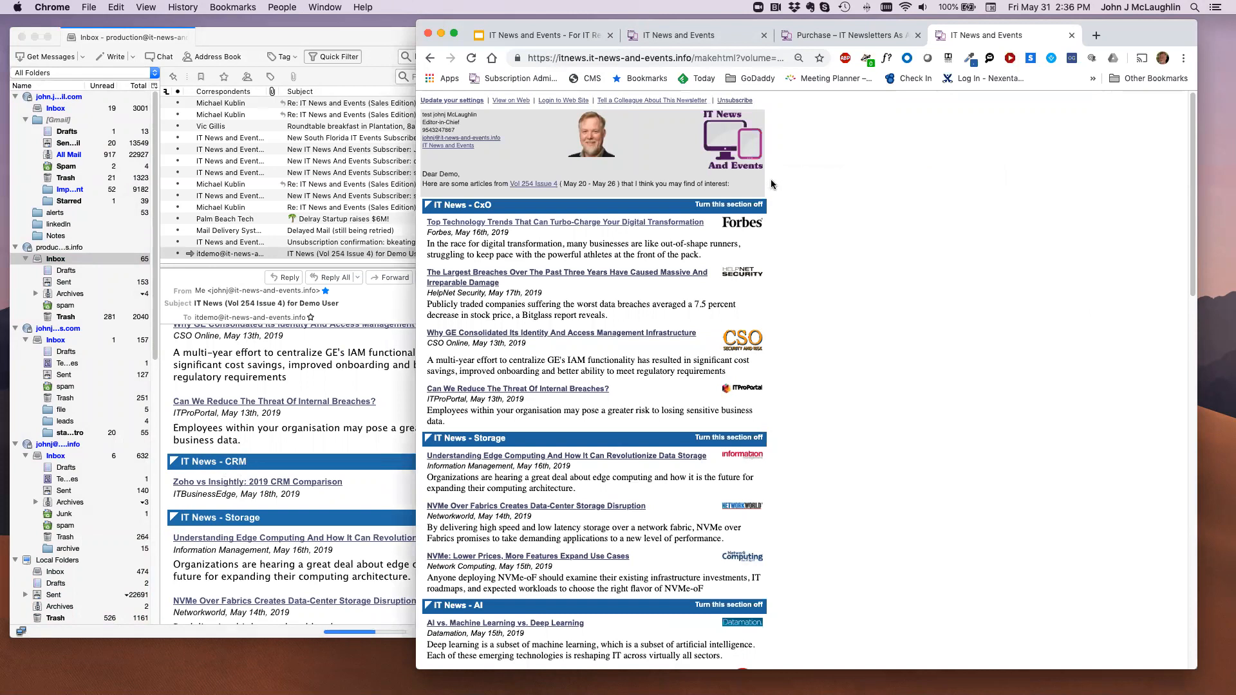
scroll("down", 3)
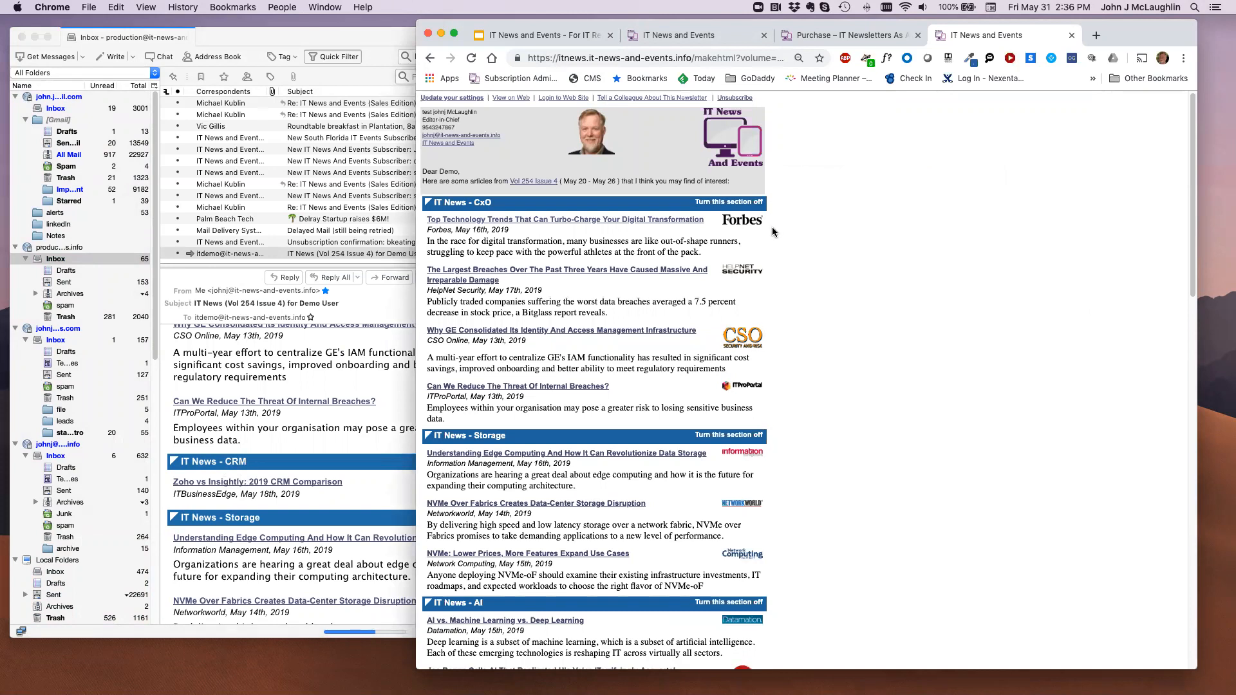
scroll("down", 3)
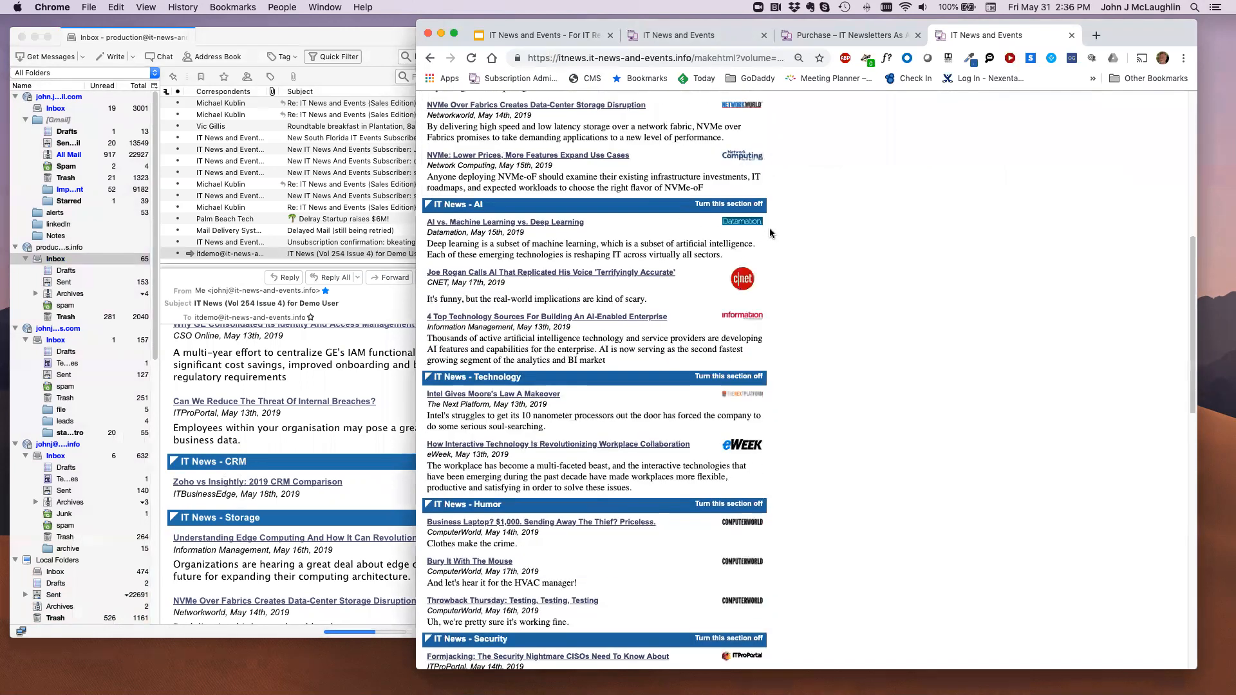
scroll("down", 3)
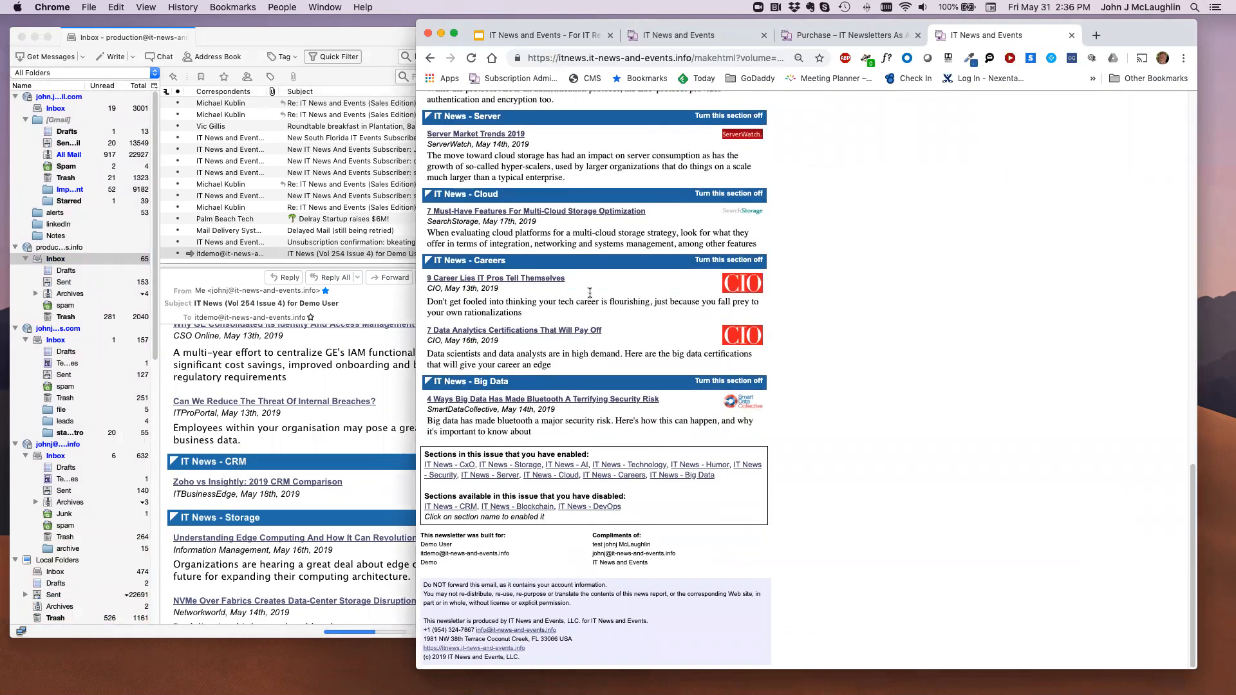
scroll("down", 3)
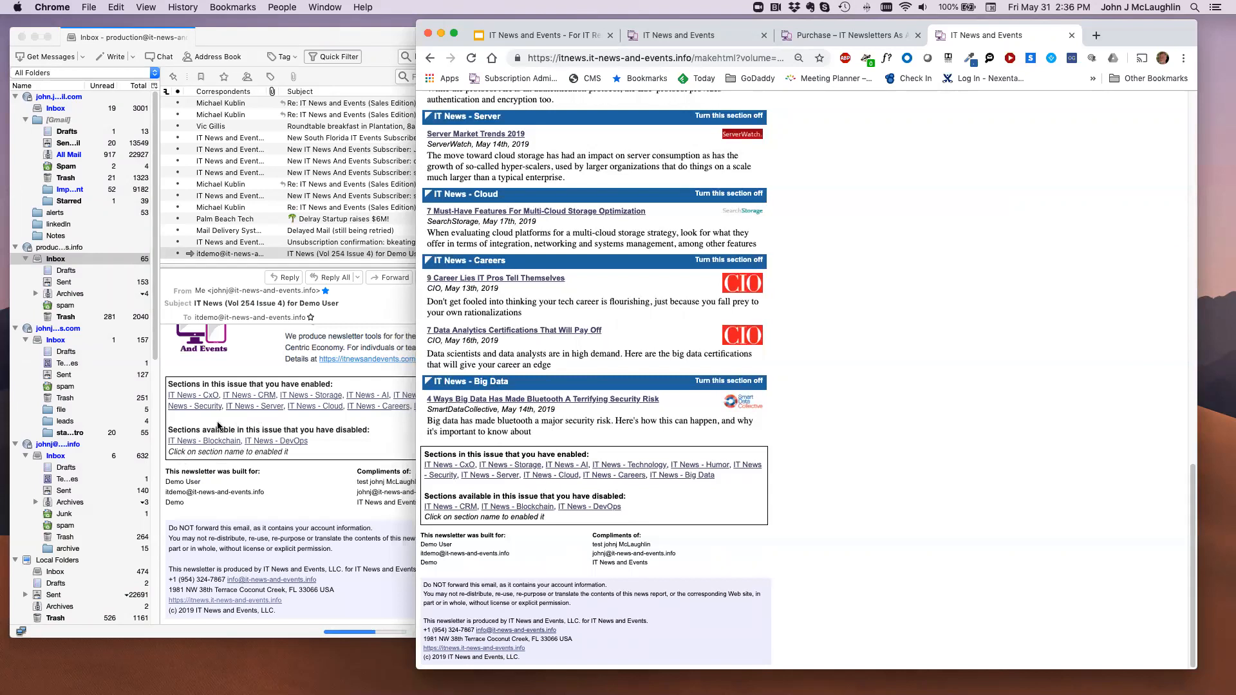
mouse_move(716, 495)
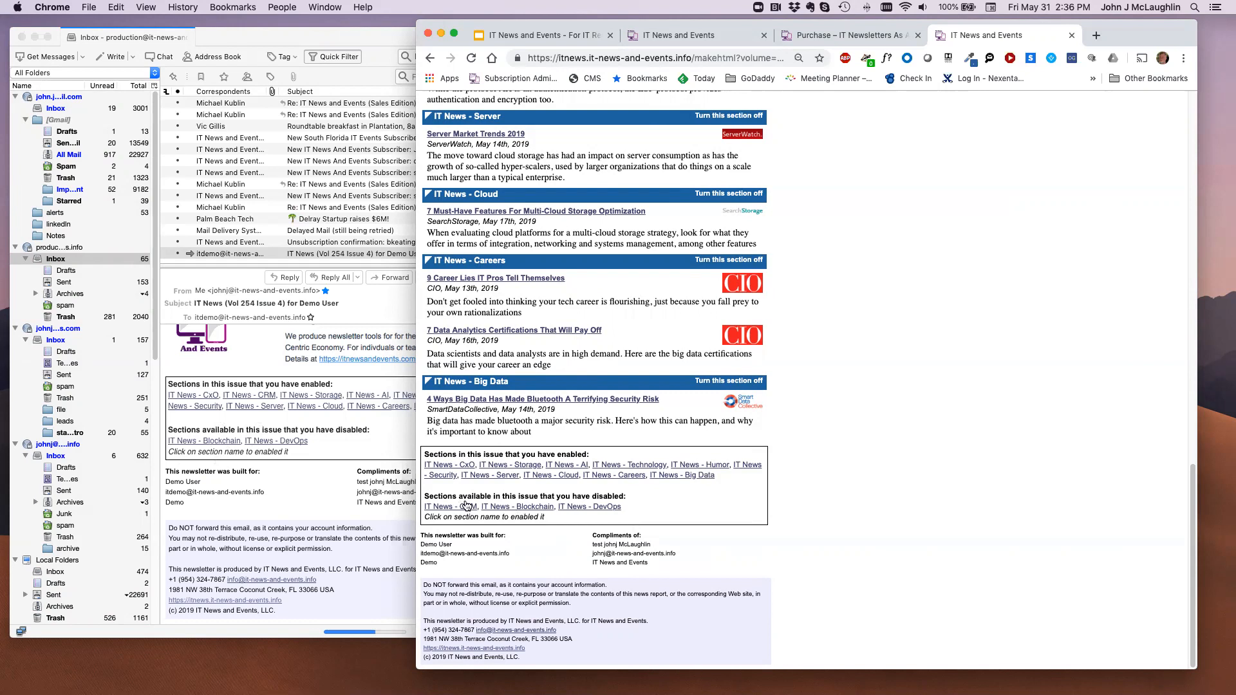
mouse_move(446, 506)
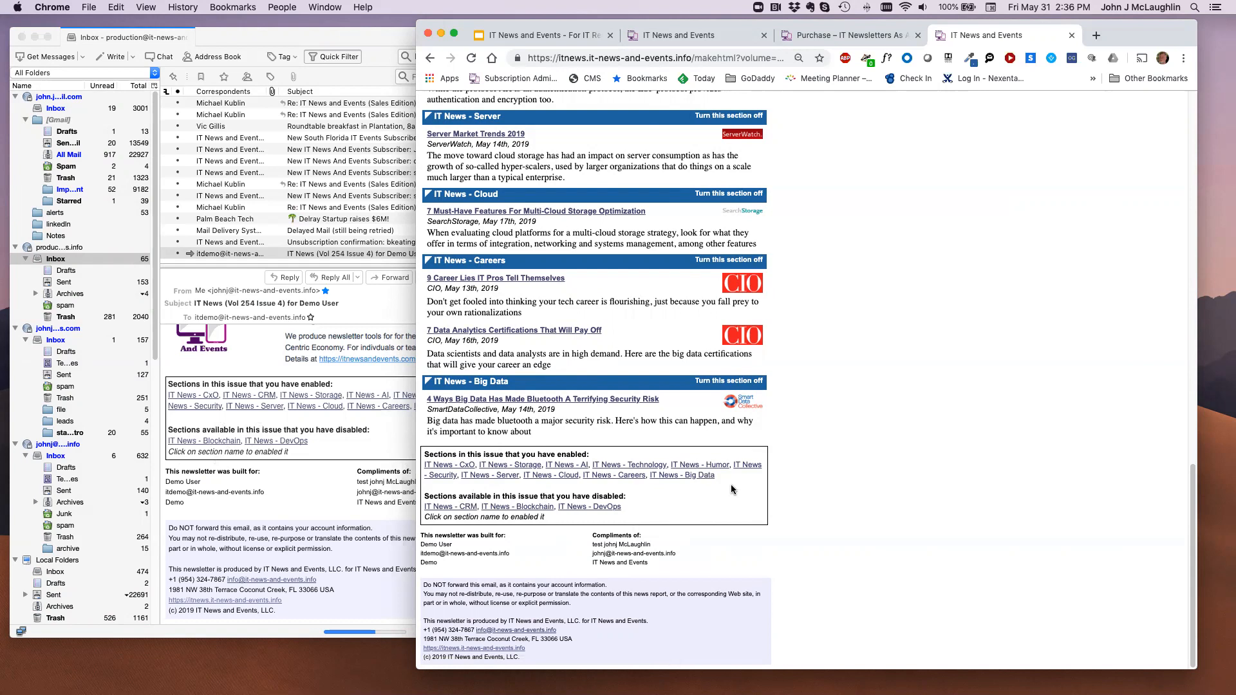
mouse_move(243, 447)
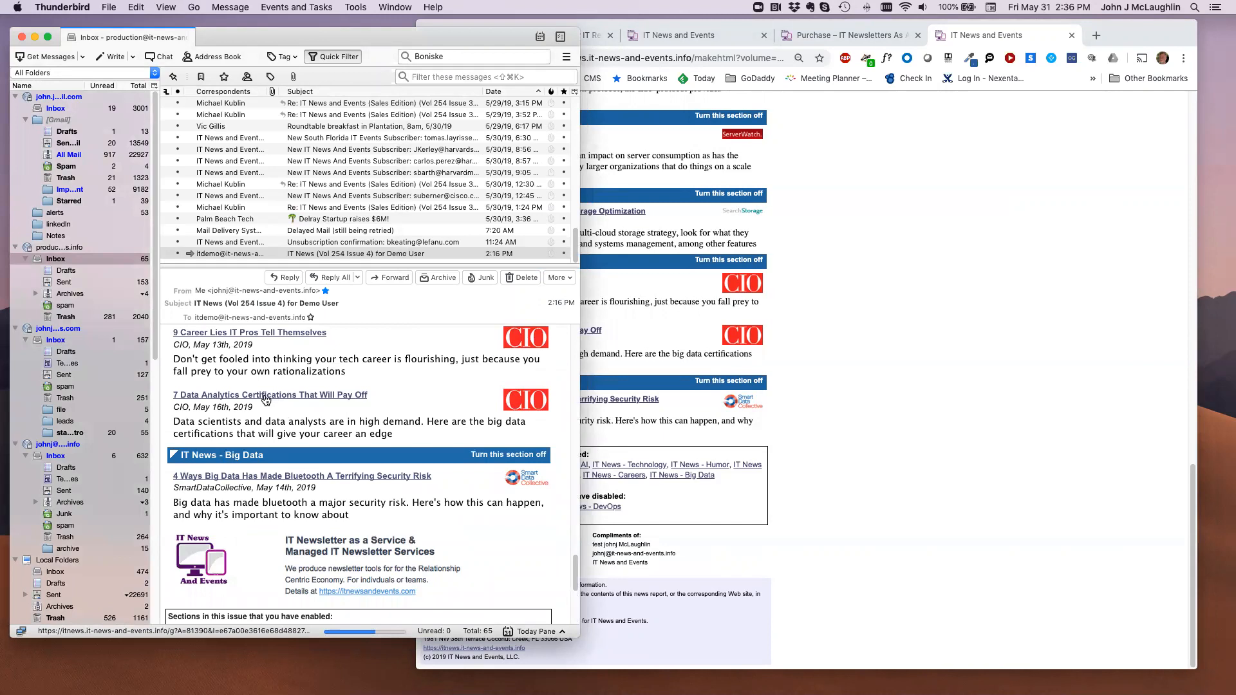
Open '7 Data Analytics Certifications That Will Pay Off' and continue via Read More to the CIO source article.
left_click(269, 394)
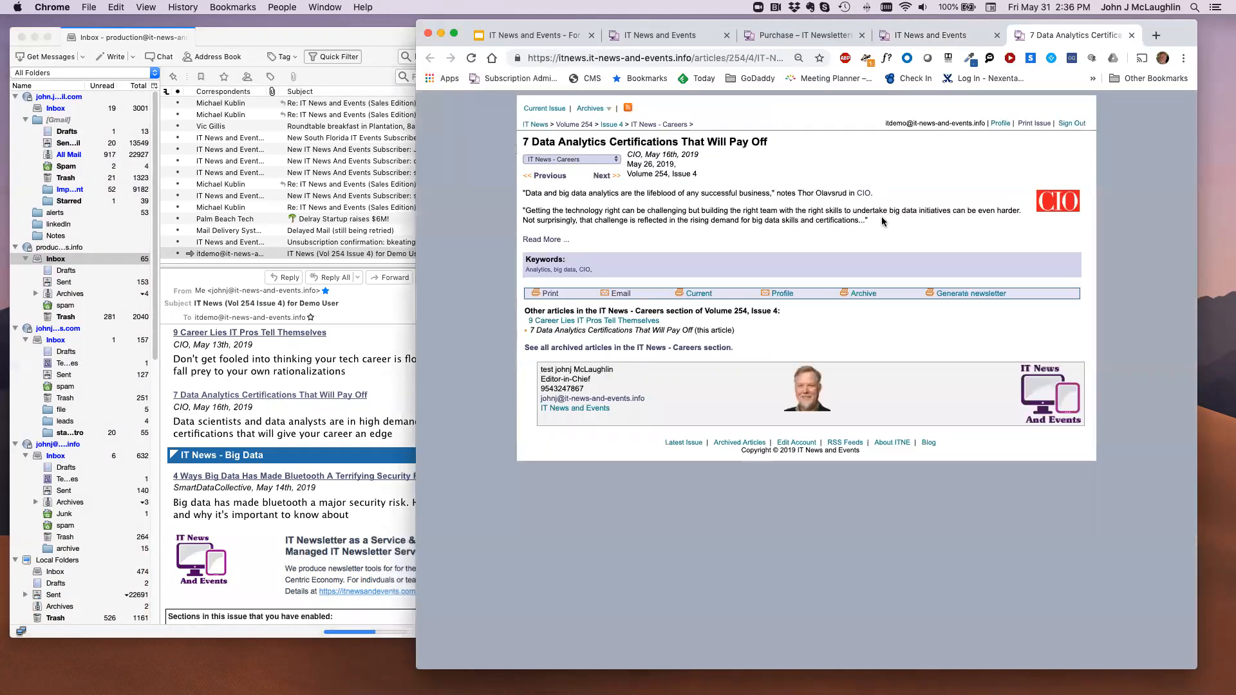
mouse_move(943, 420)
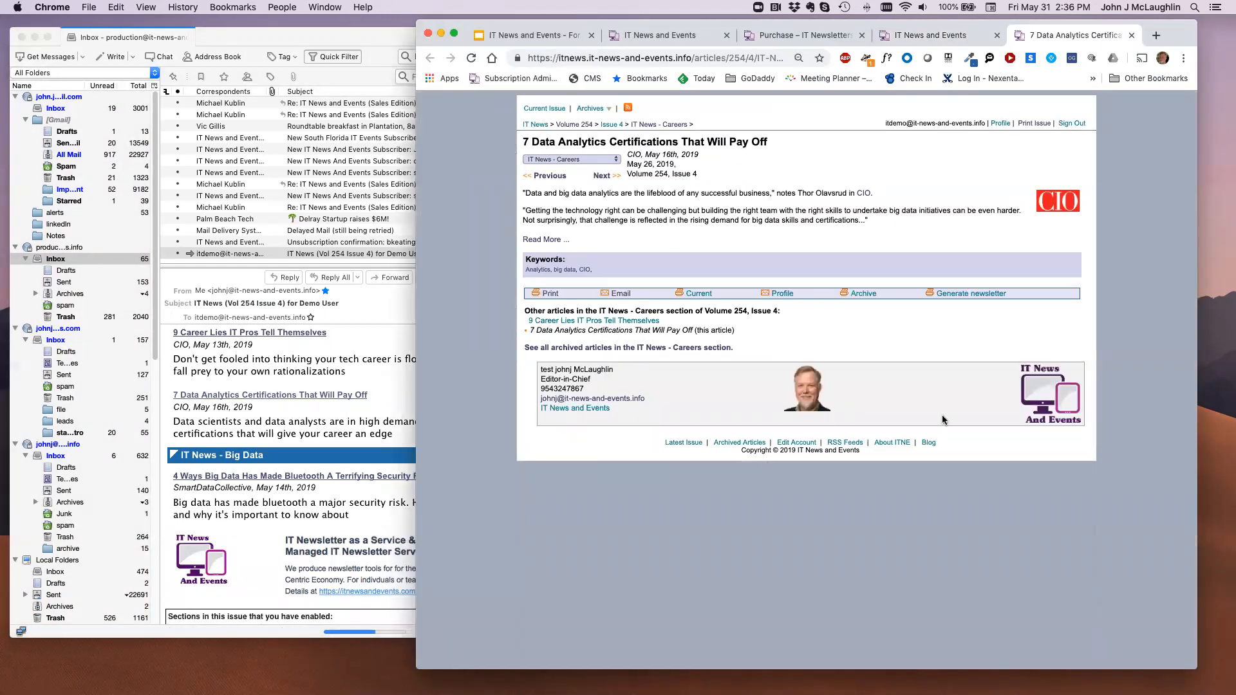
mouse_move(865, 362)
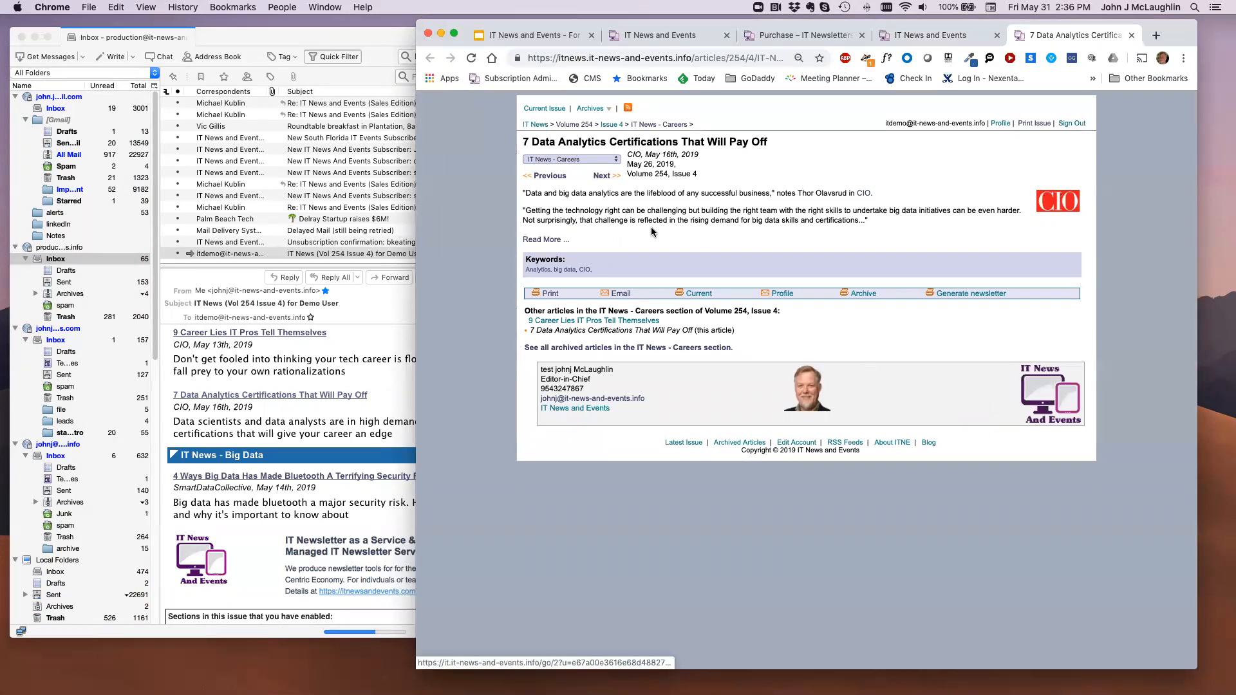
left_click(543, 239)
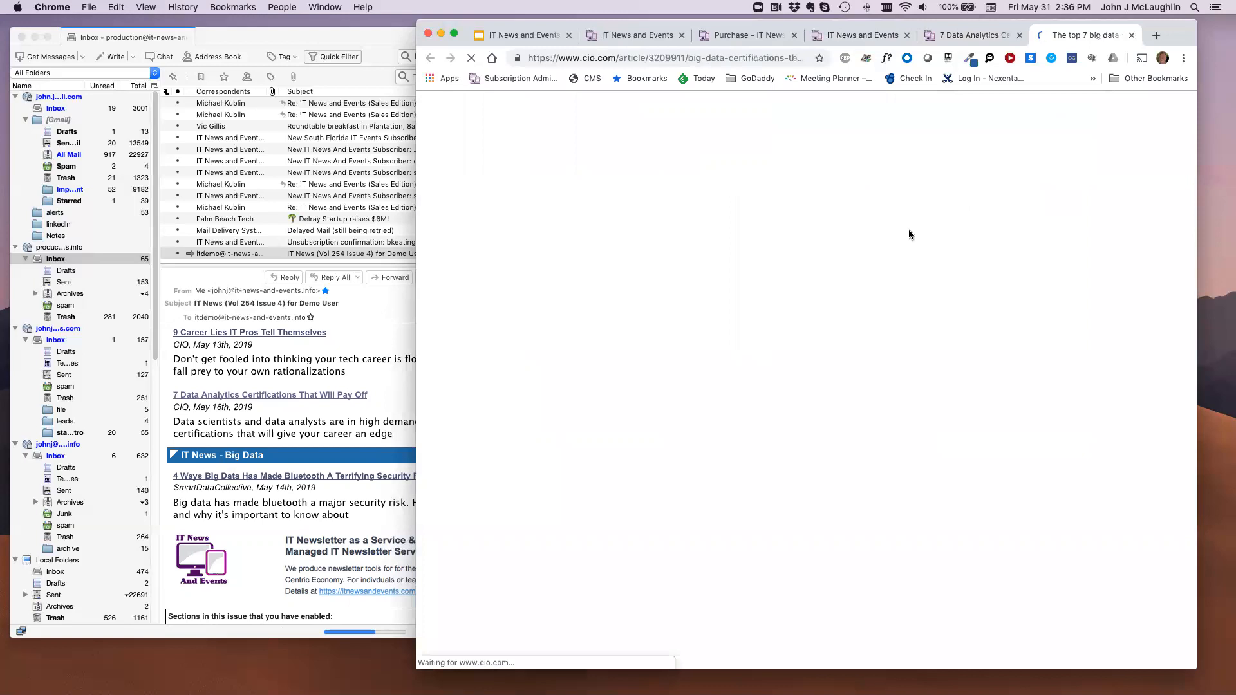